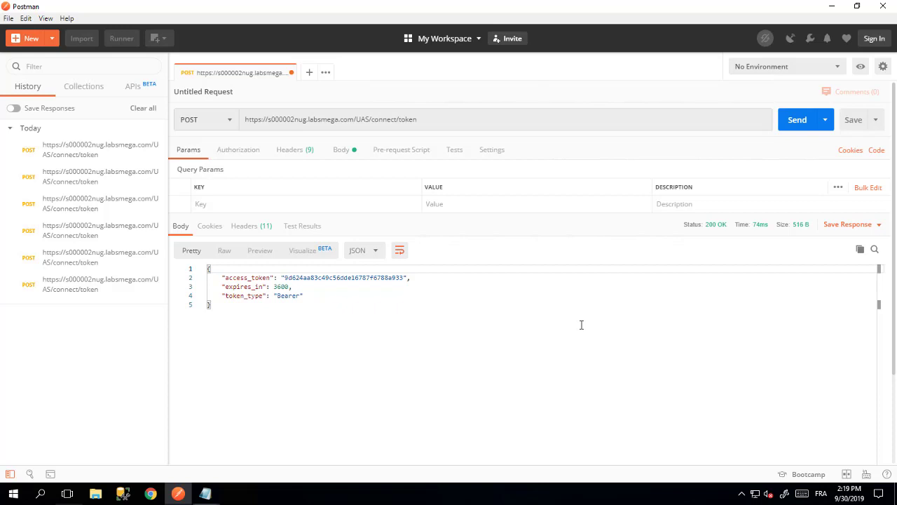
mouse_move(314, 91)
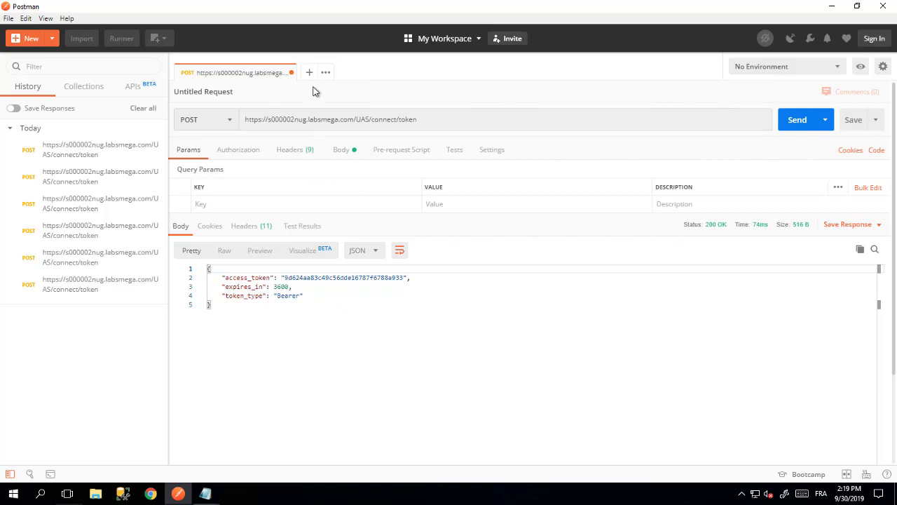
click(308, 72)
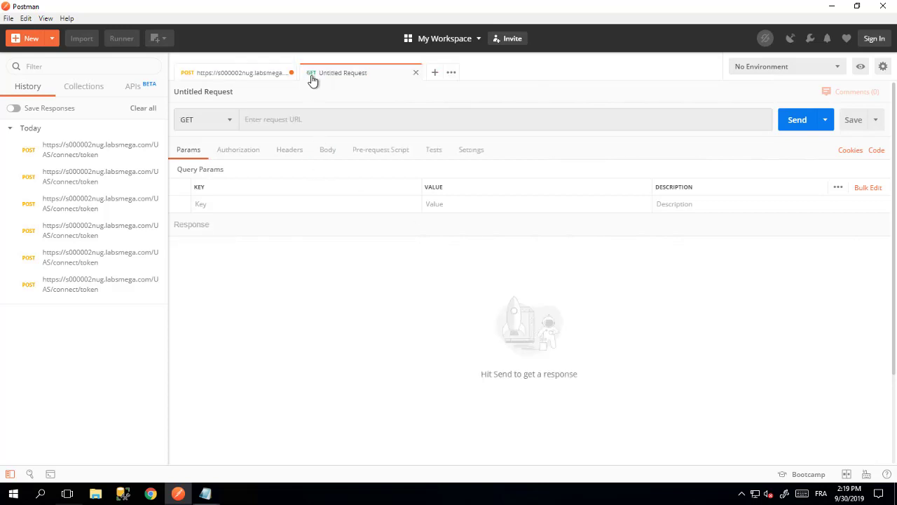
mouse_move(356, 82)
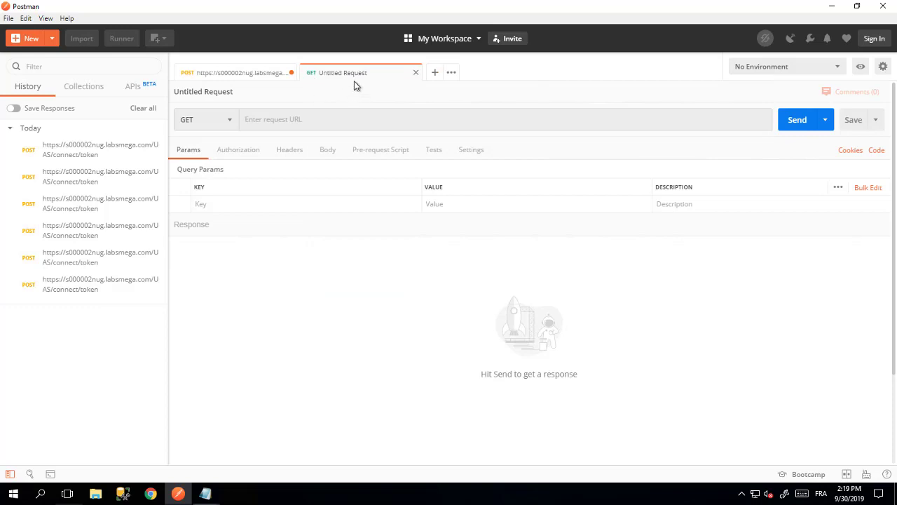
mouse_move(359, 76)
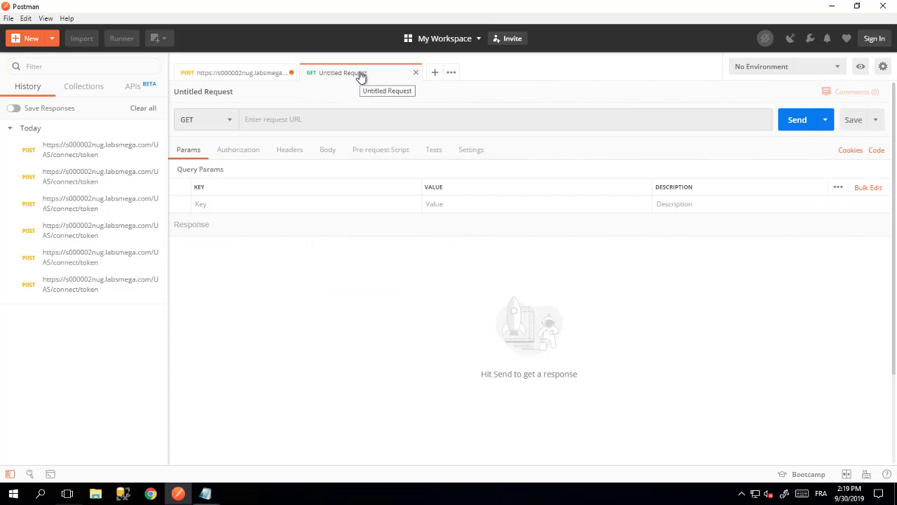
click(228, 119)
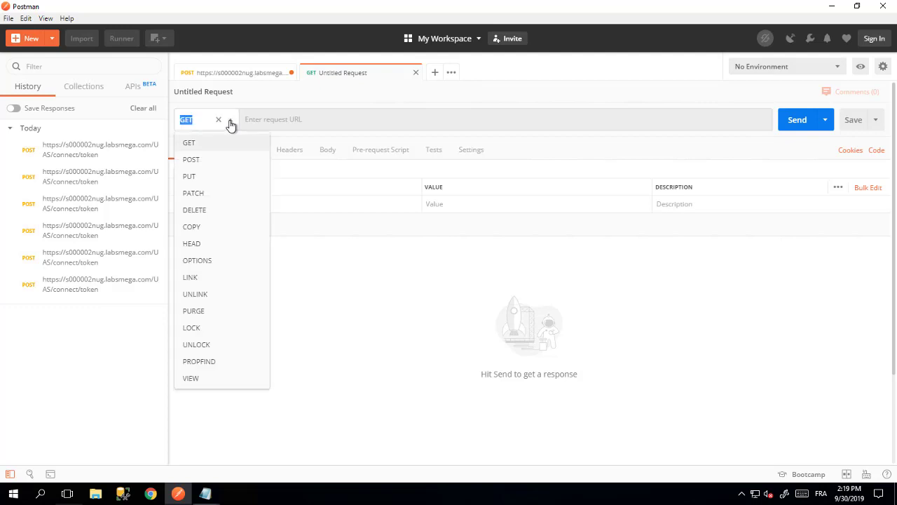
click(191, 159)
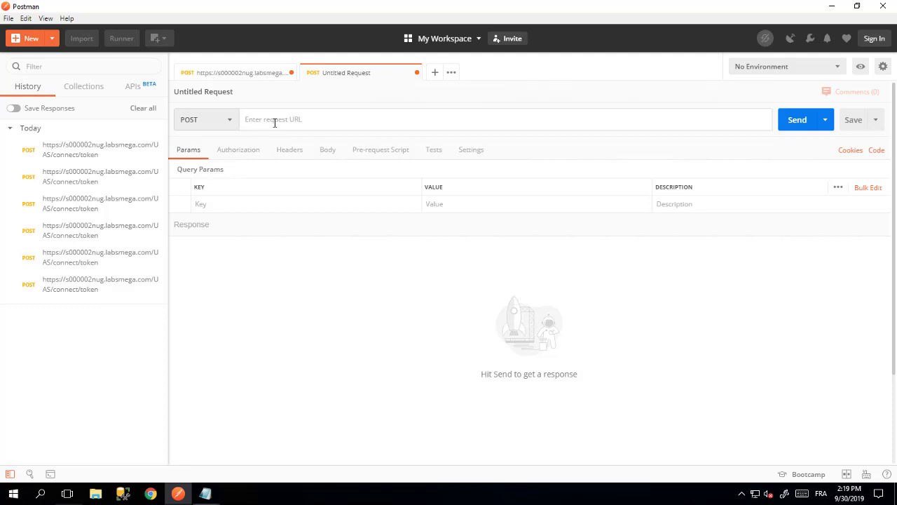
key(alt+tab)
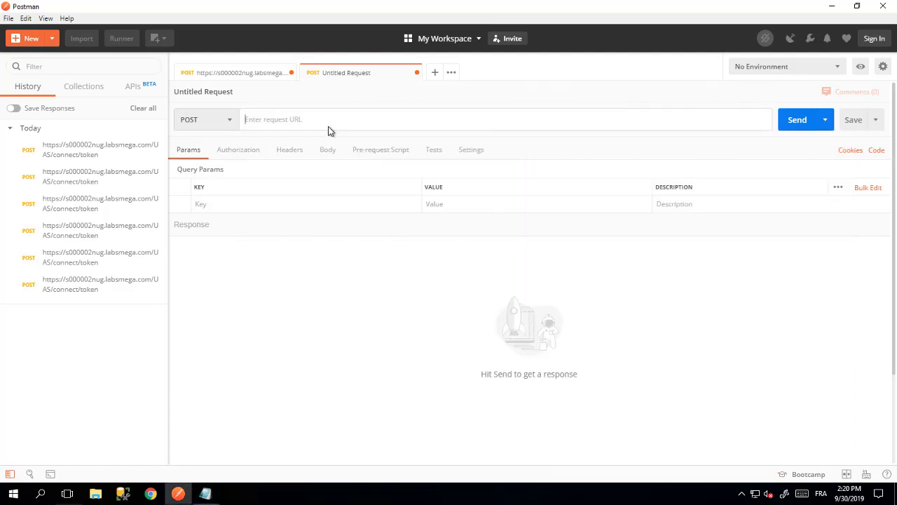
text(https://s000002nug.labsmega.com/hopekgraphQL/api/ITPM)
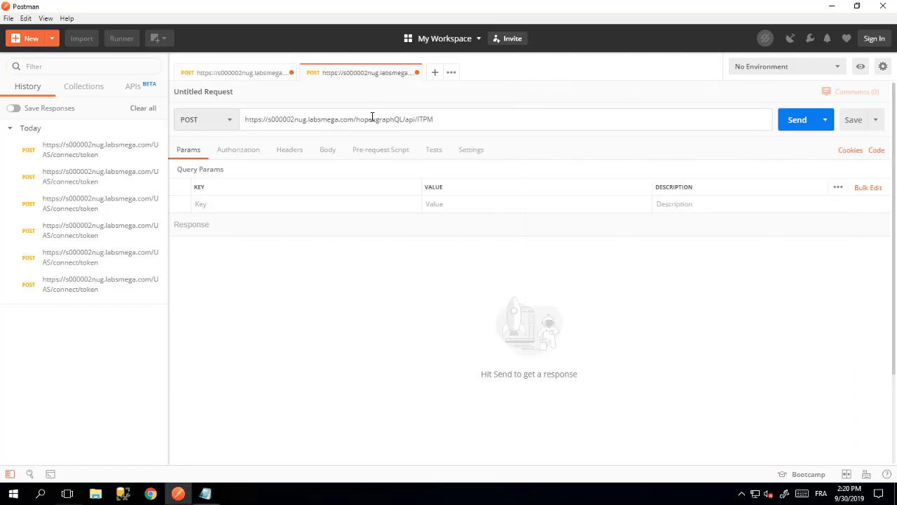
mouse_move(370, 133)
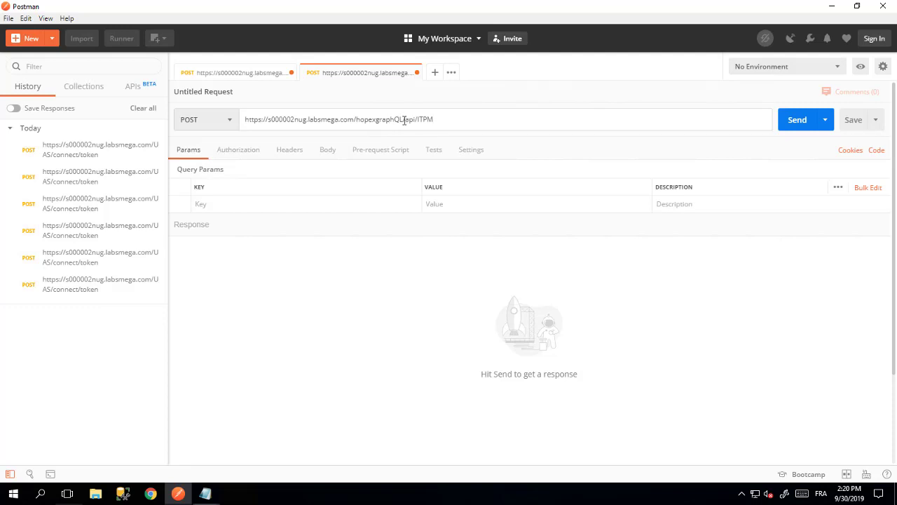
mouse_move(224, 128)
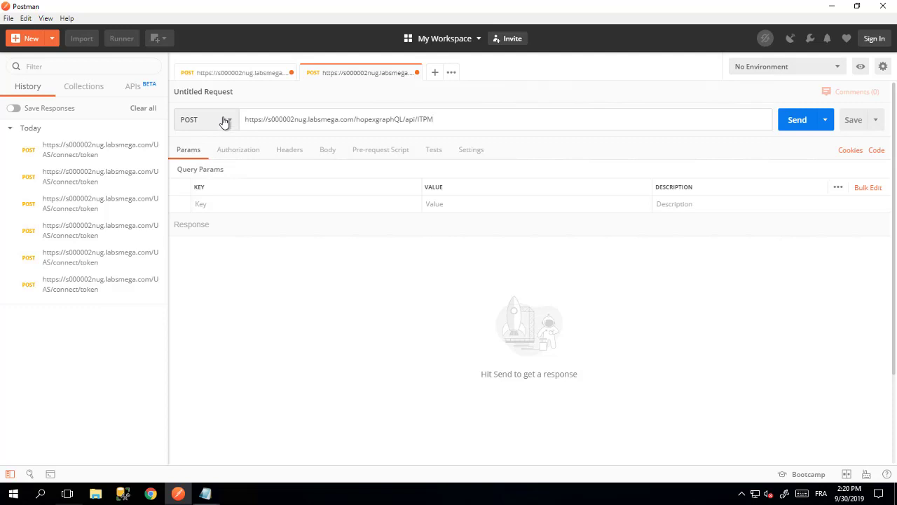
Set Bearer Token authorization, pasting in a fresh access_token from the resent token request
click(238, 150)
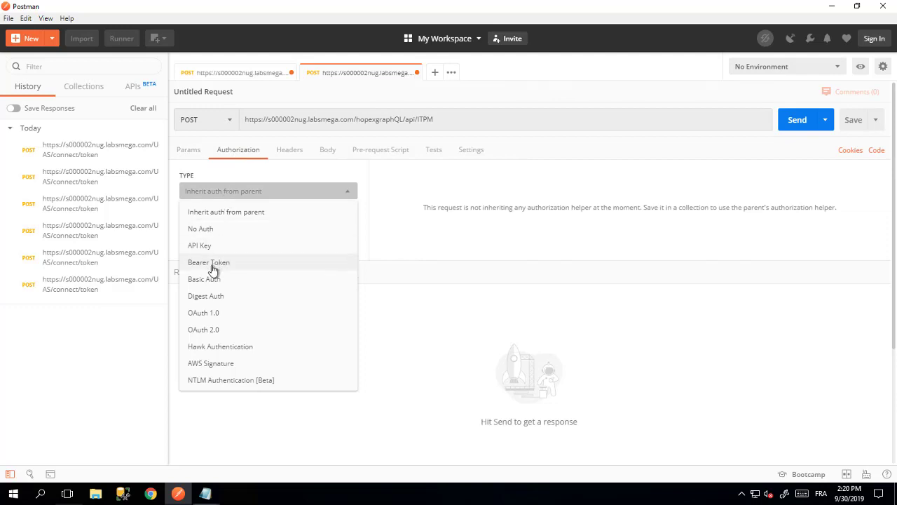
click(208, 262)
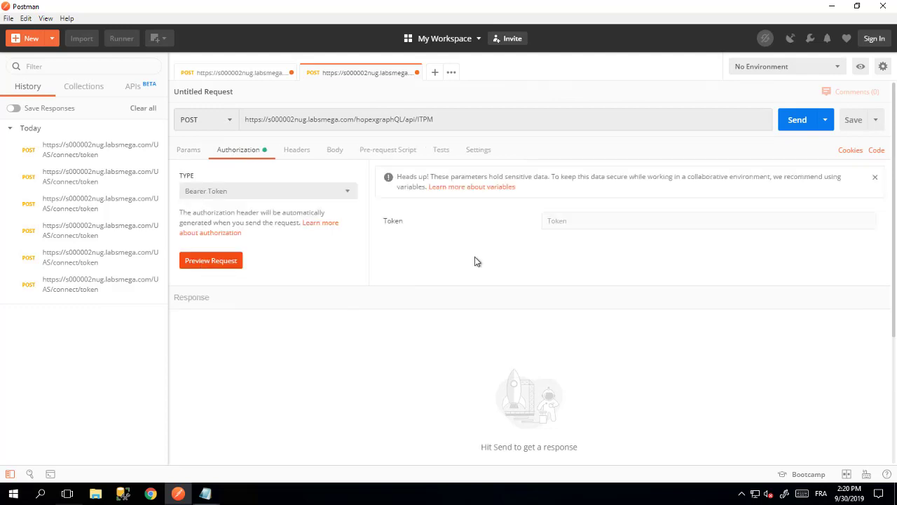
mouse_move(326, 130)
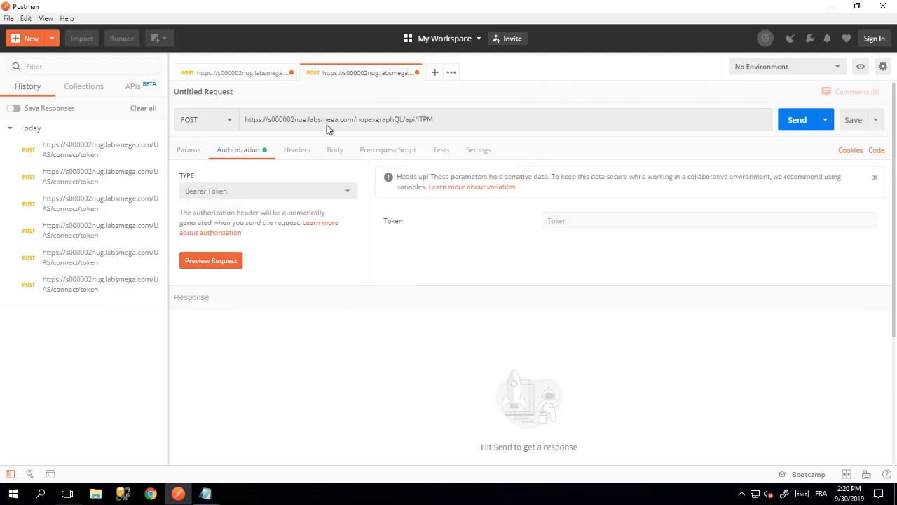
click(235, 72)
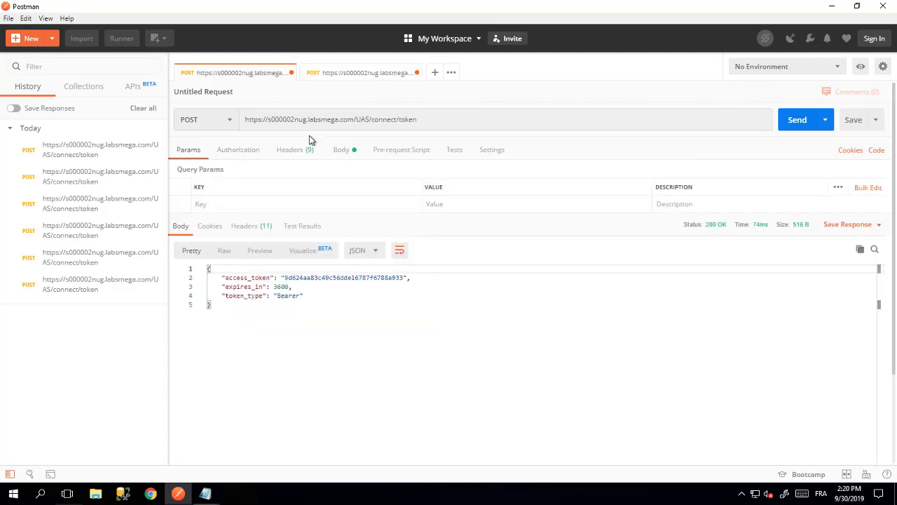
click(797, 119)
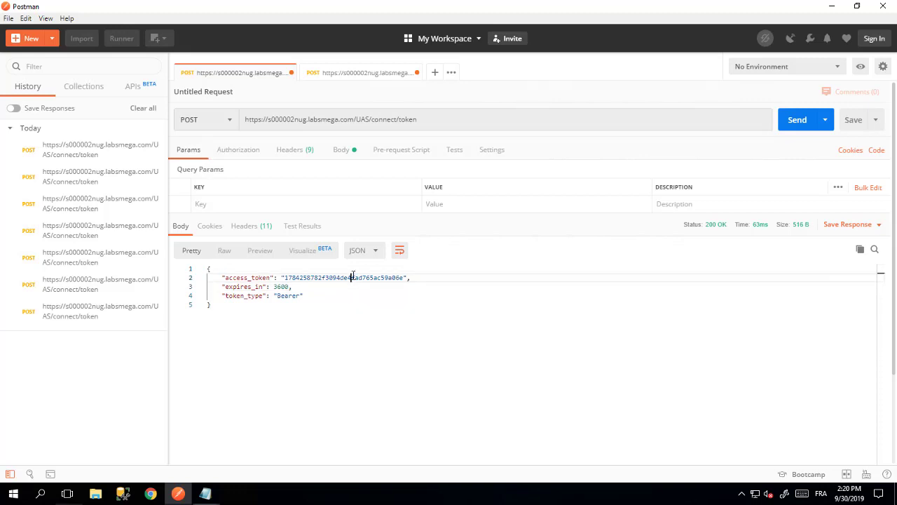
right_click(350, 277)
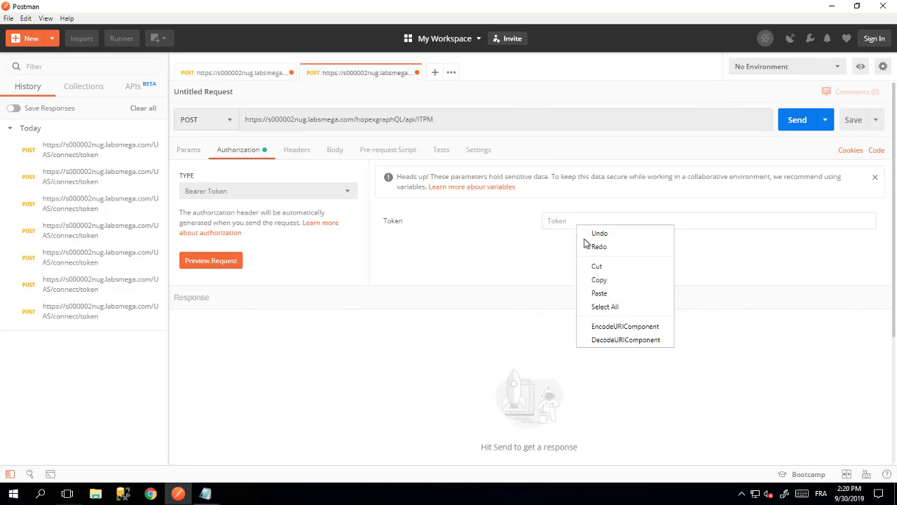
click(599, 293)
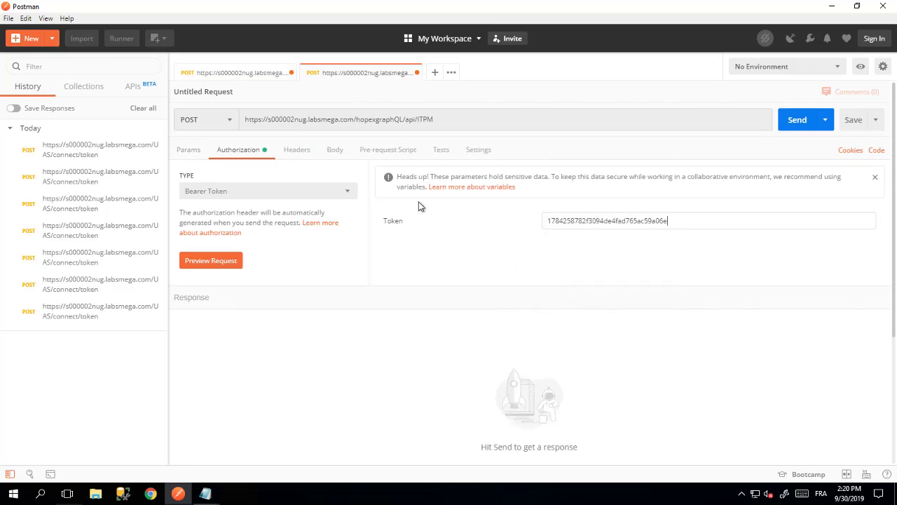
mouse_move(310, 154)
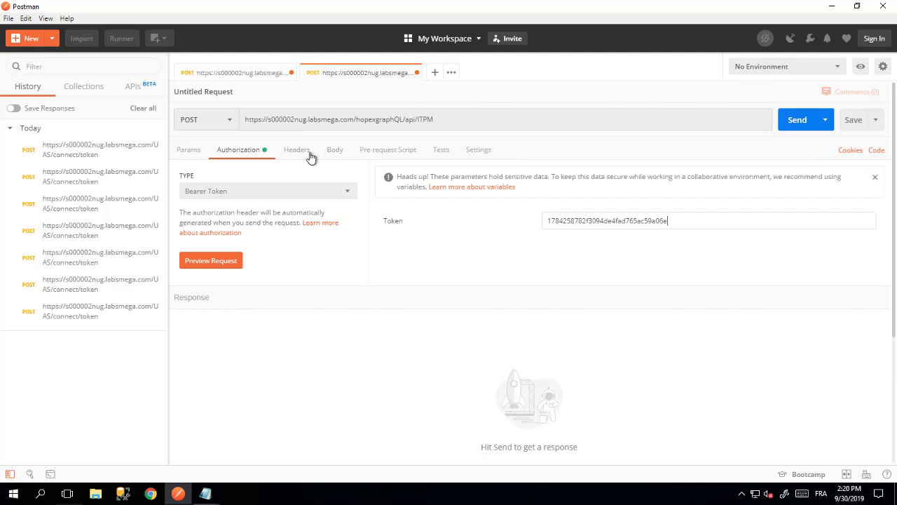
Bulk-edit the X-HopexContext and Content-Type: application/json headers, then return to key-value view
click(297, 149)
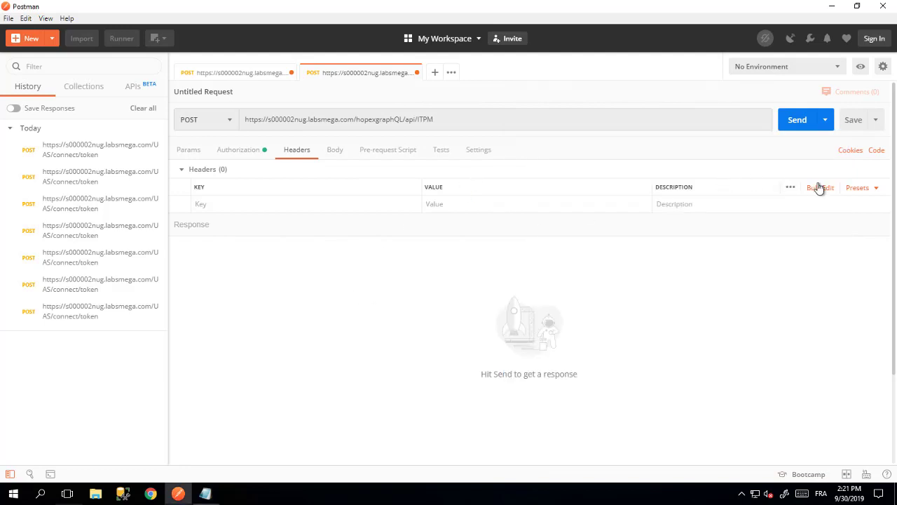
mouse_move(820, 190)
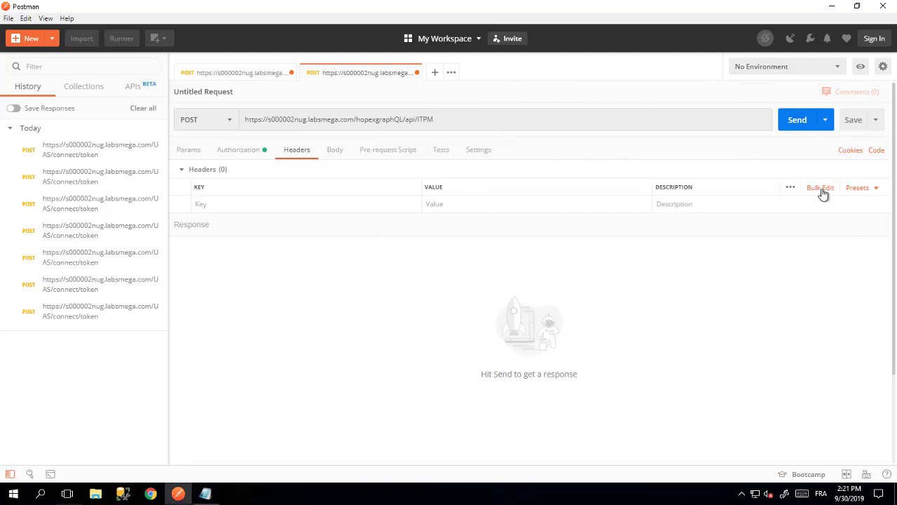
click(820, 187)
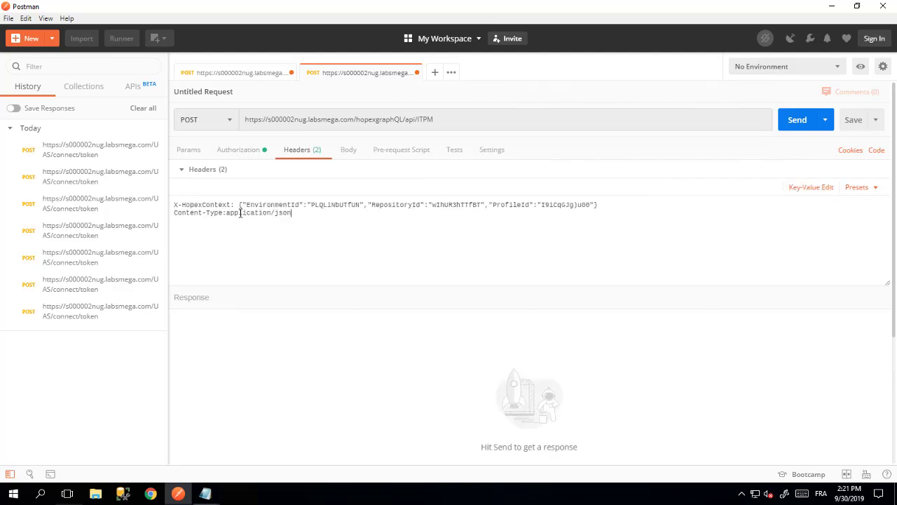
mouse_move(815, 214)
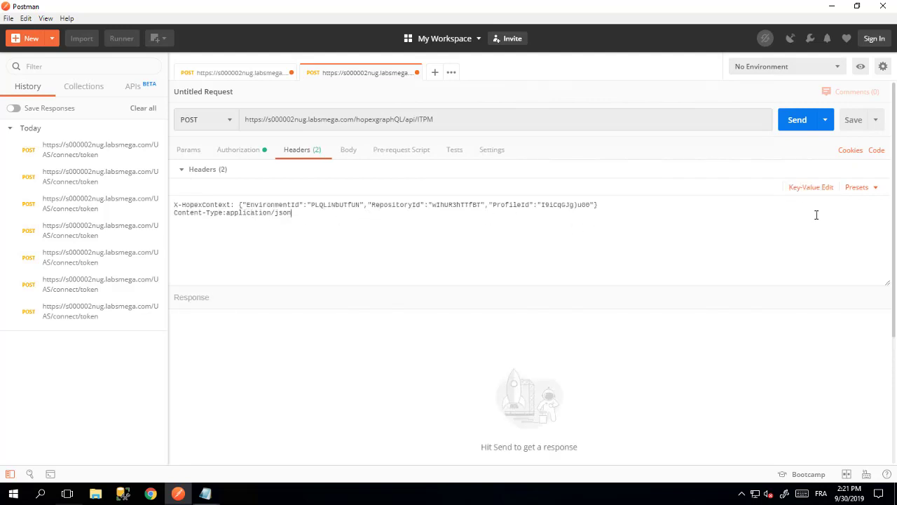
mouse_move(333, 207)
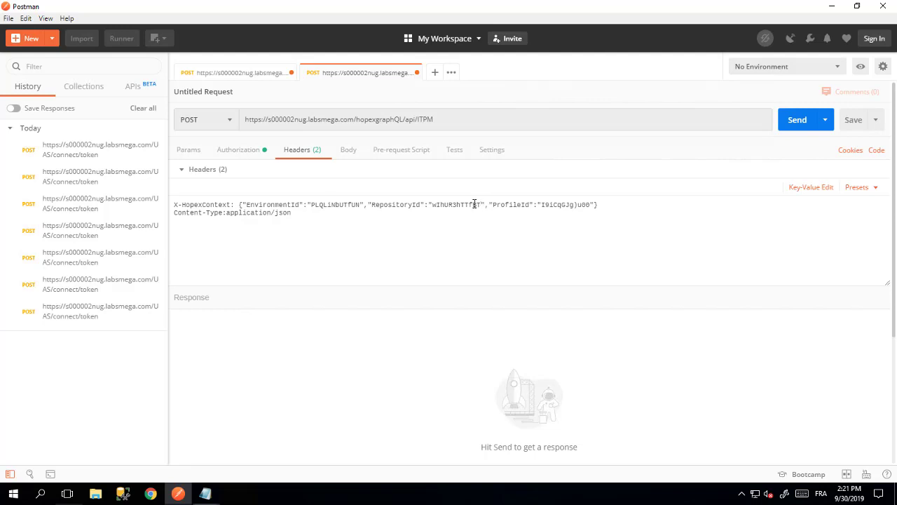
mouse_move(557, 210)
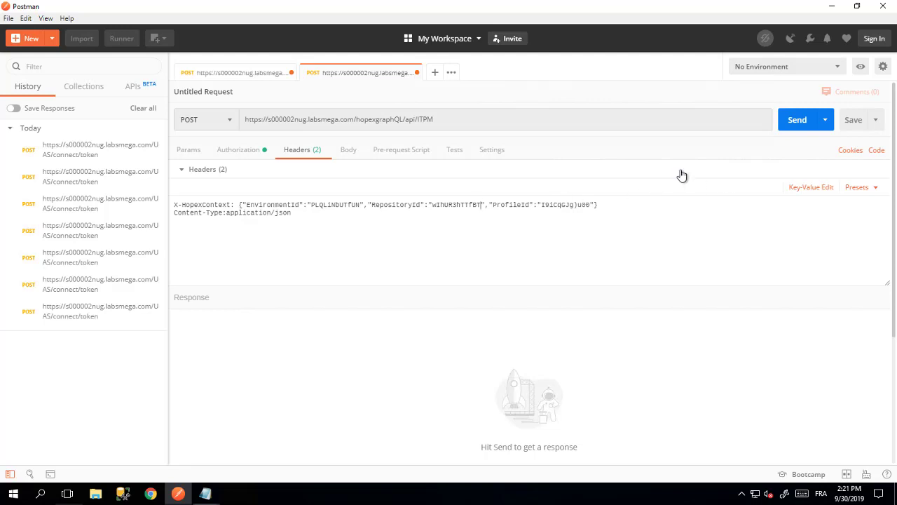
mouse_move(816, 193)
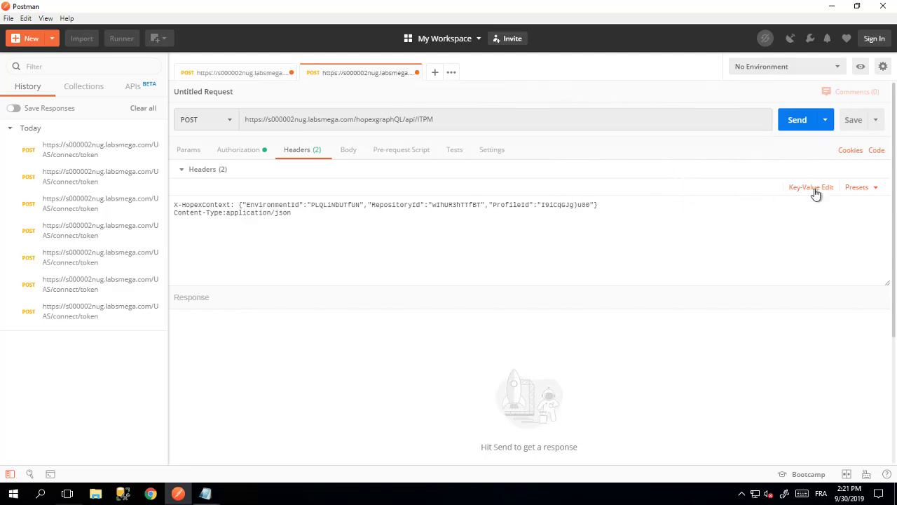
click(810, 187)
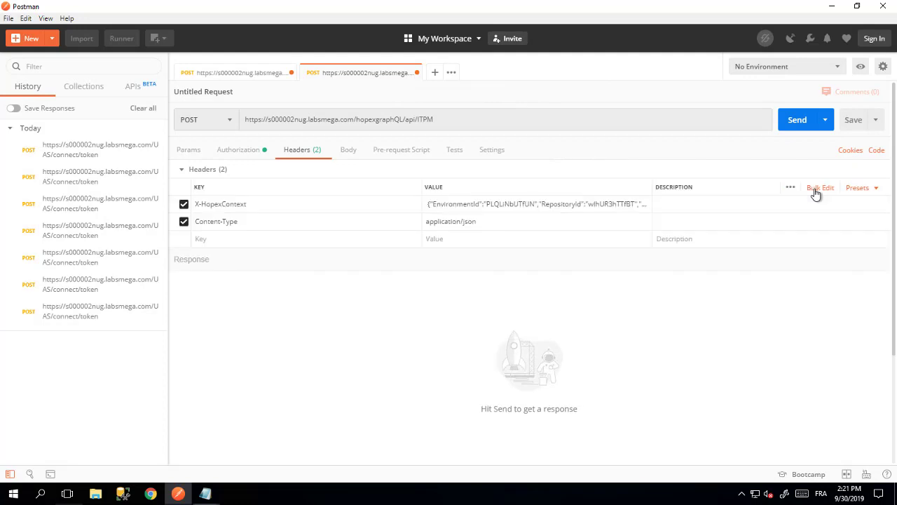
mouse_move(528, 235)
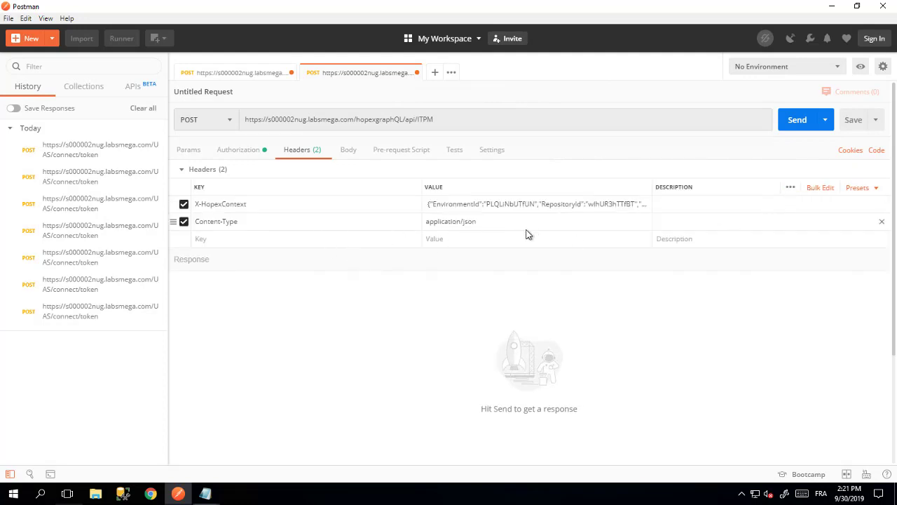
click(349, 149)
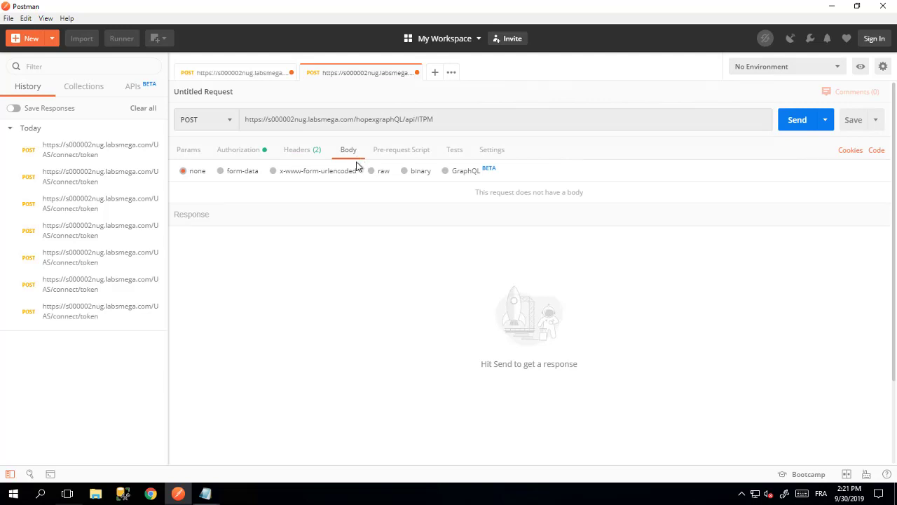
mouse_move(377, 173)
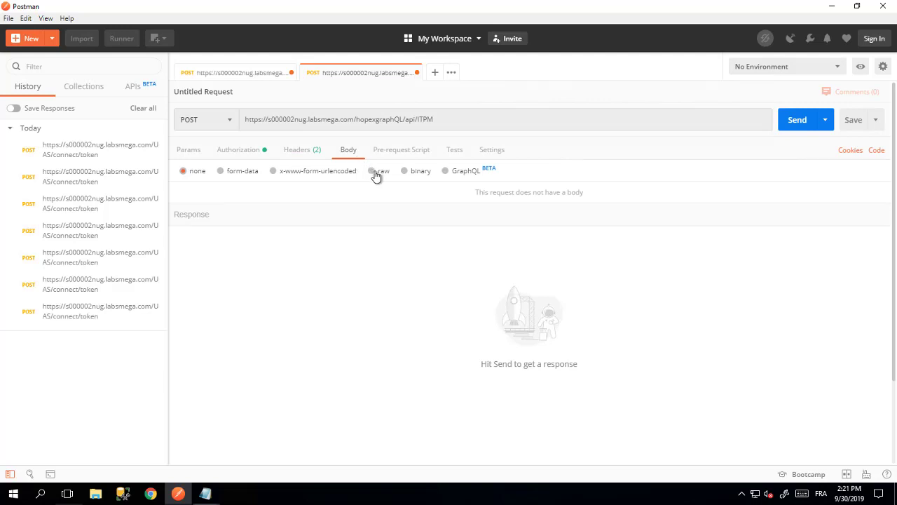
Enter the raw body {"query":"query {application {id name}}"}
click(372, 170)
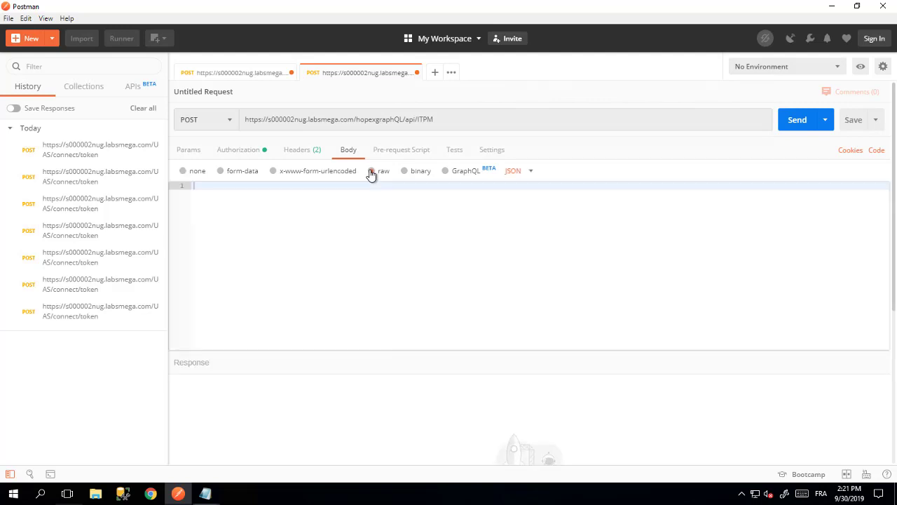
click(373, 171)
text({"query":"query {application {id name}}"})
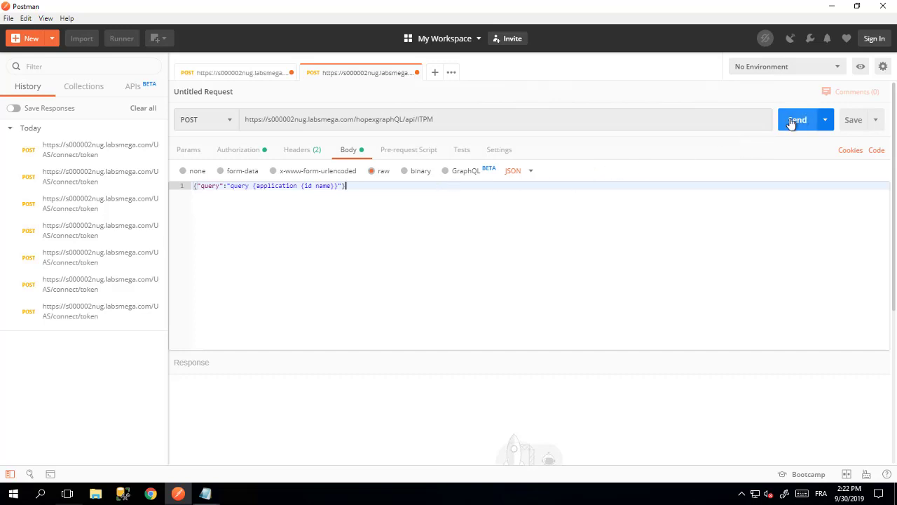
Send the request, get 200 OK listing application ids and names, and resize the response pane
click(797, 119)
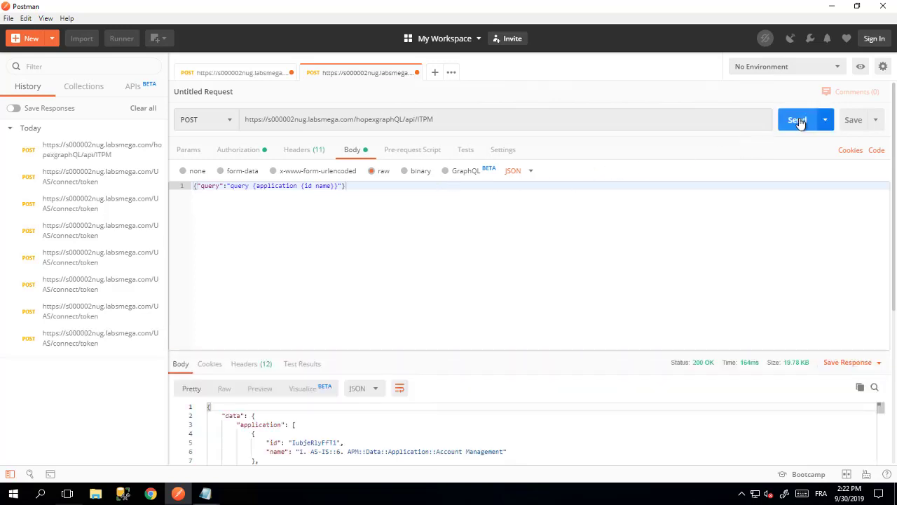
mouse_move(487, 354)
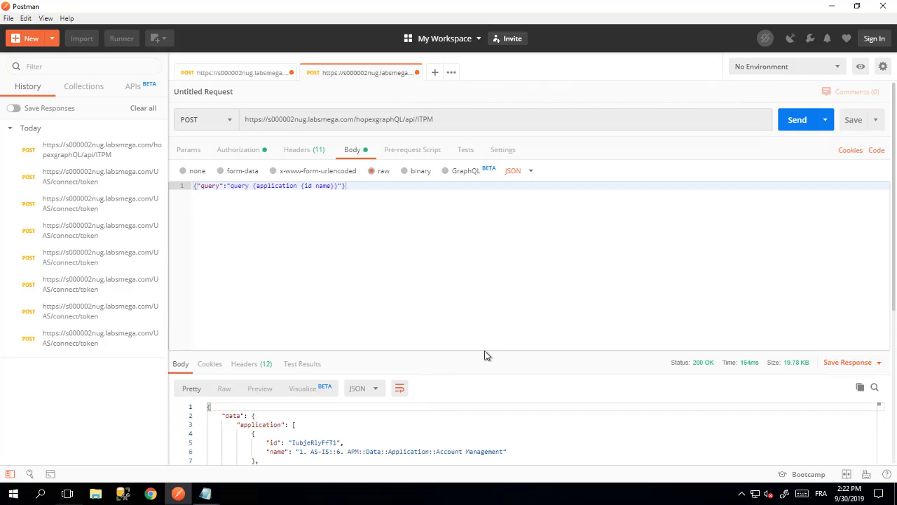
mouse_move(441, 357)
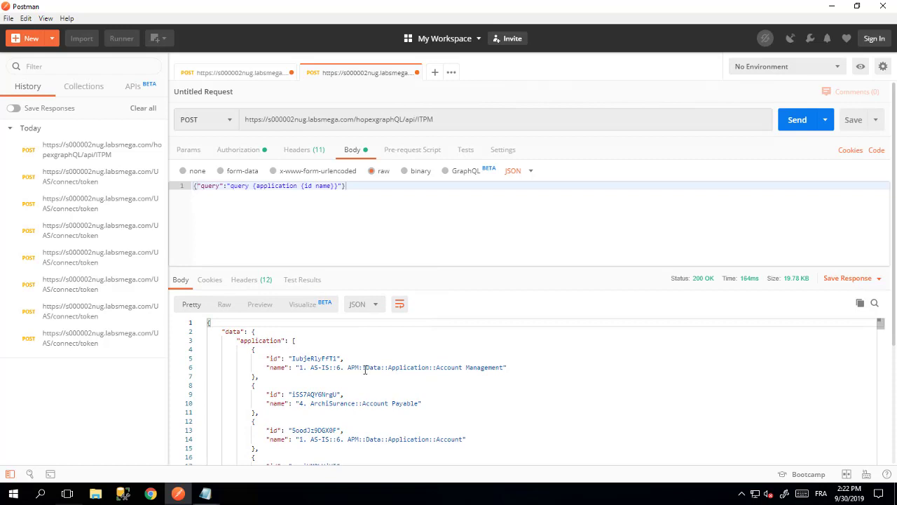
mouse_move(432, 341)
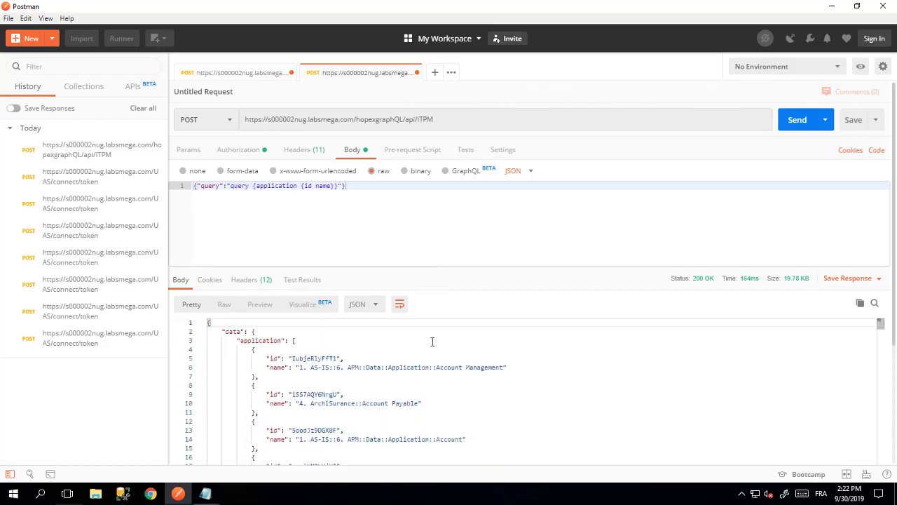
drag(420, 279, 421, 347)
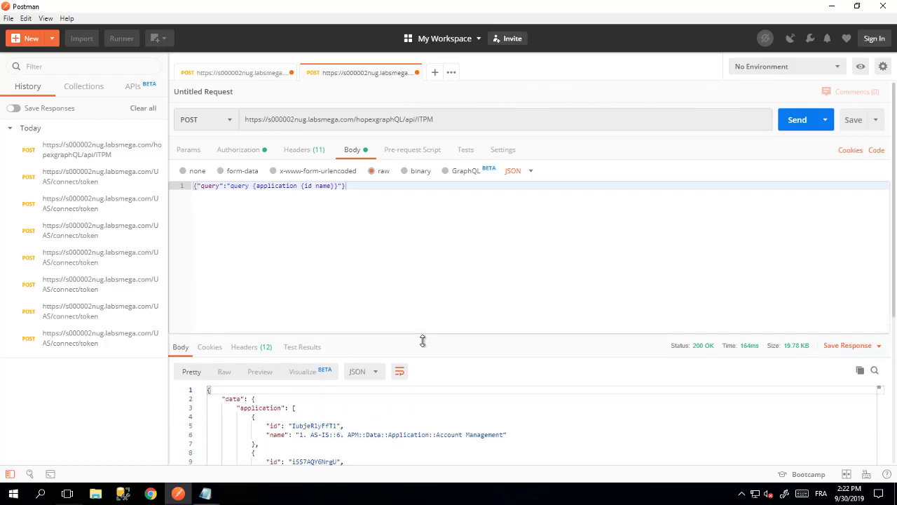
drag(423, 341, 422, 353)
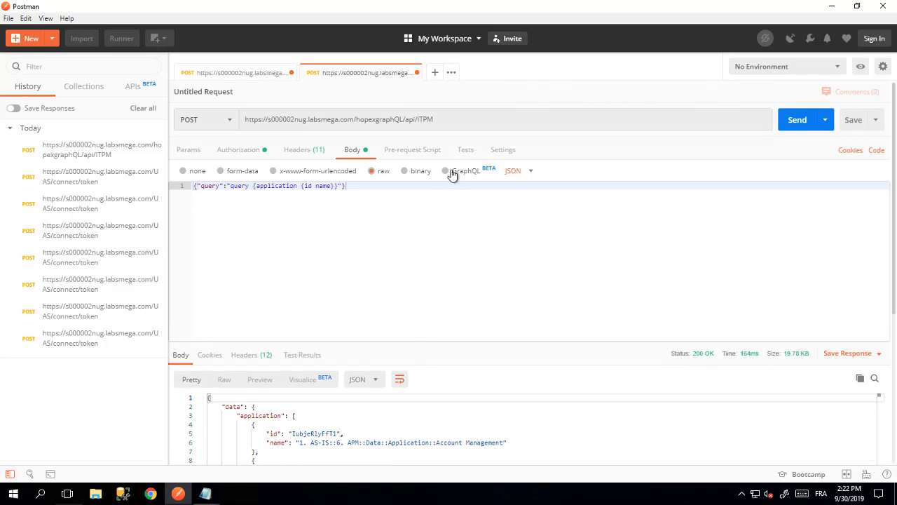
Switch the body to GraphQL mode with query application { id name } and resend it
click(446, 170)
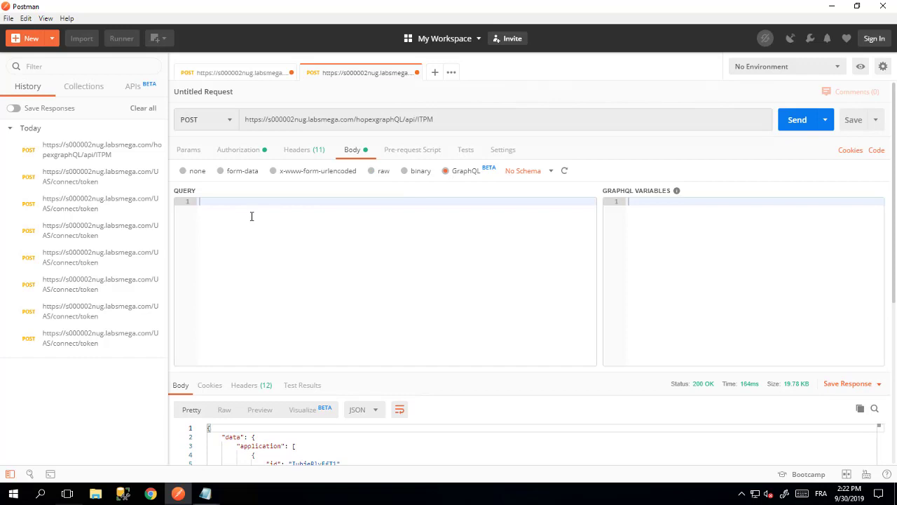
text({)
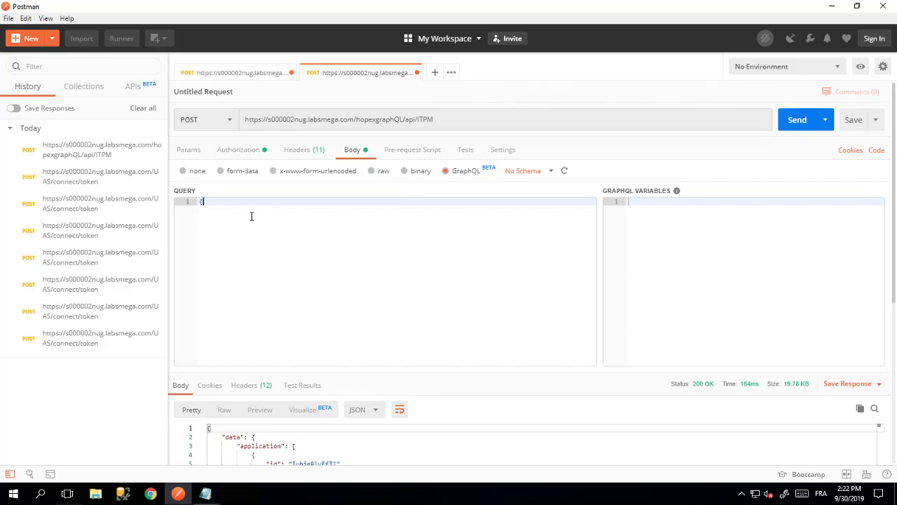
text(application)
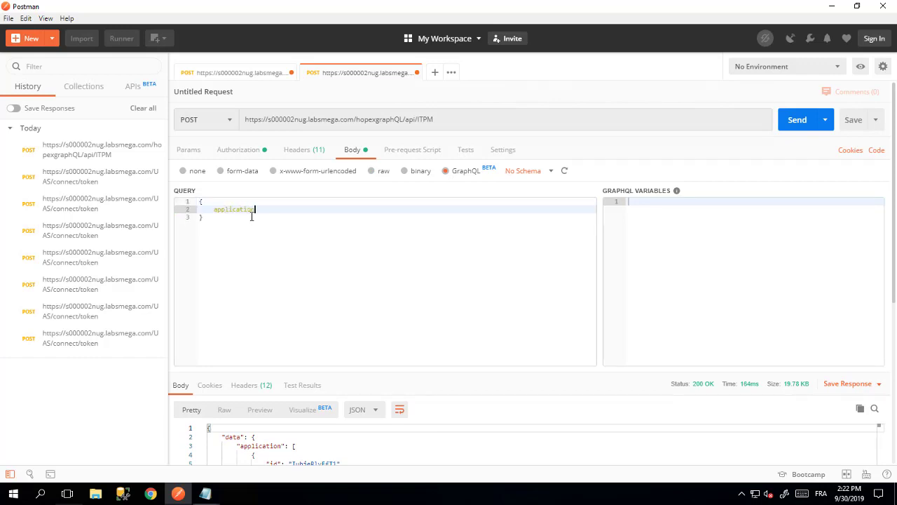
text({)
text(name)
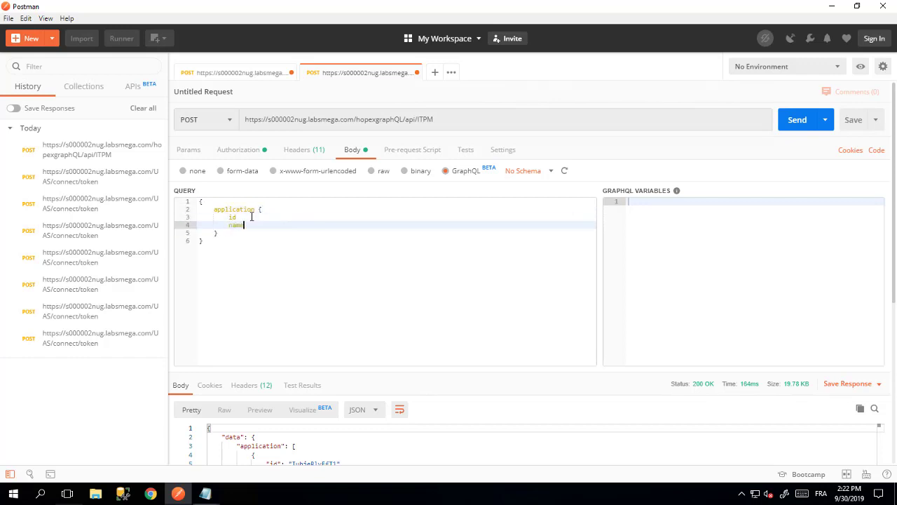
mouse_move(522, 198)
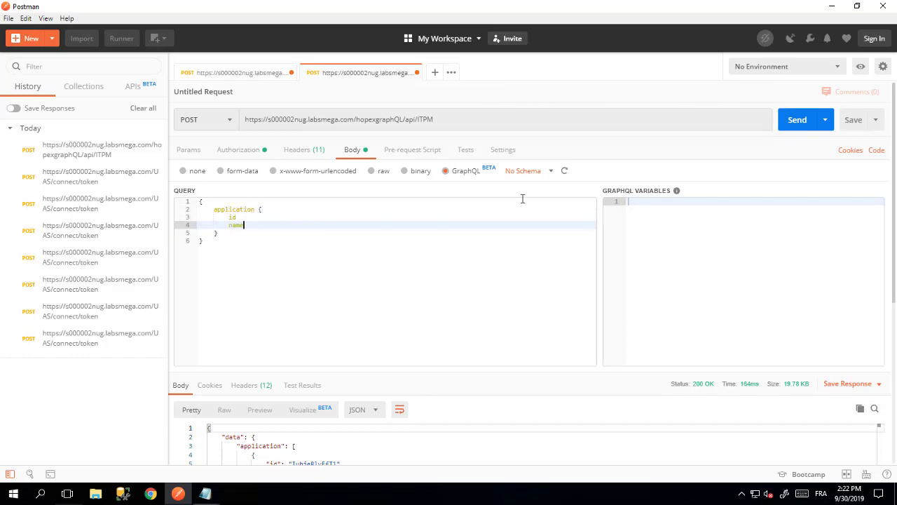
click(797, 119)
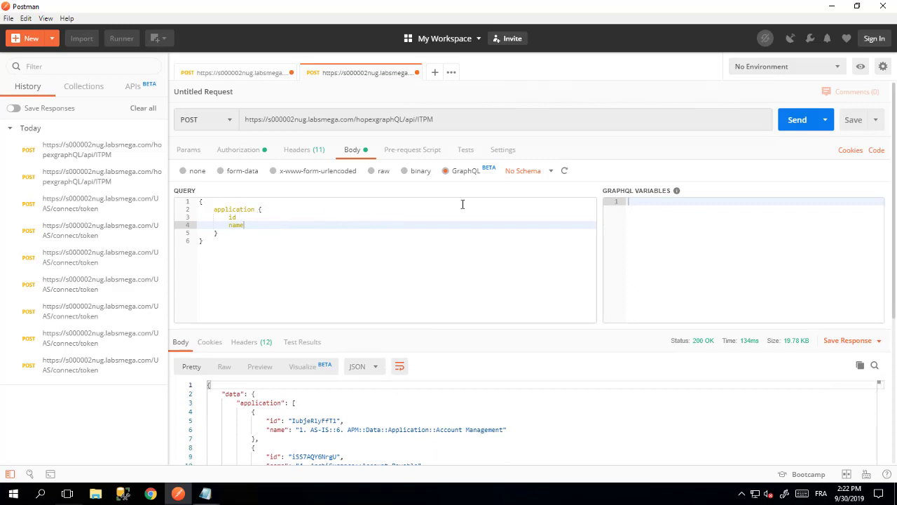
click(522, 170)
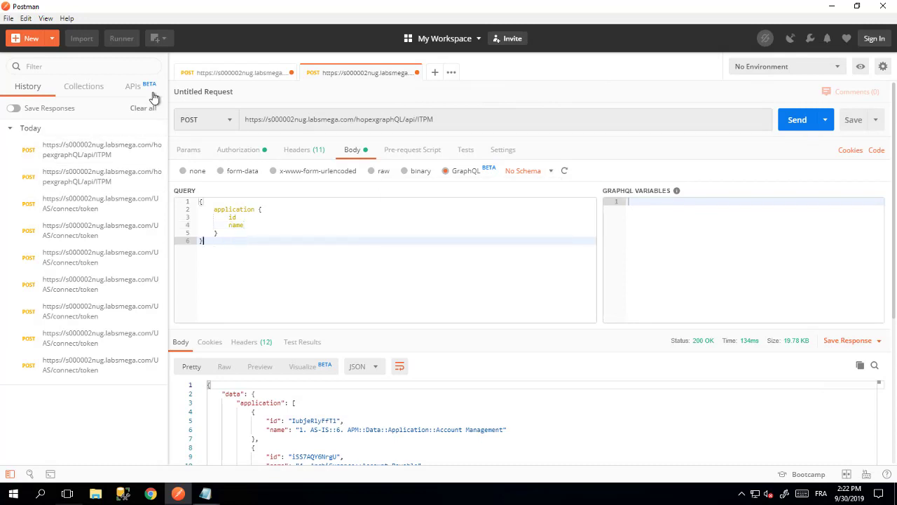
mouse_move(130, 93)
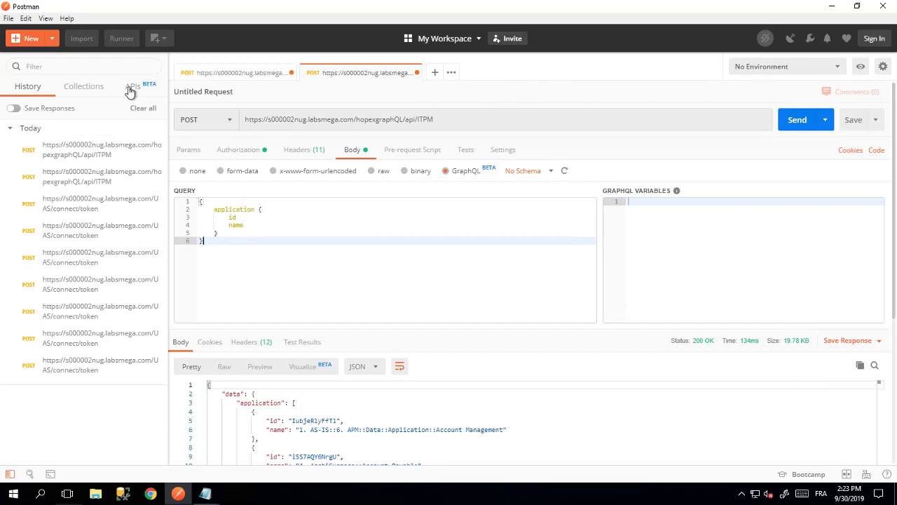
mouse_move(258, 254)
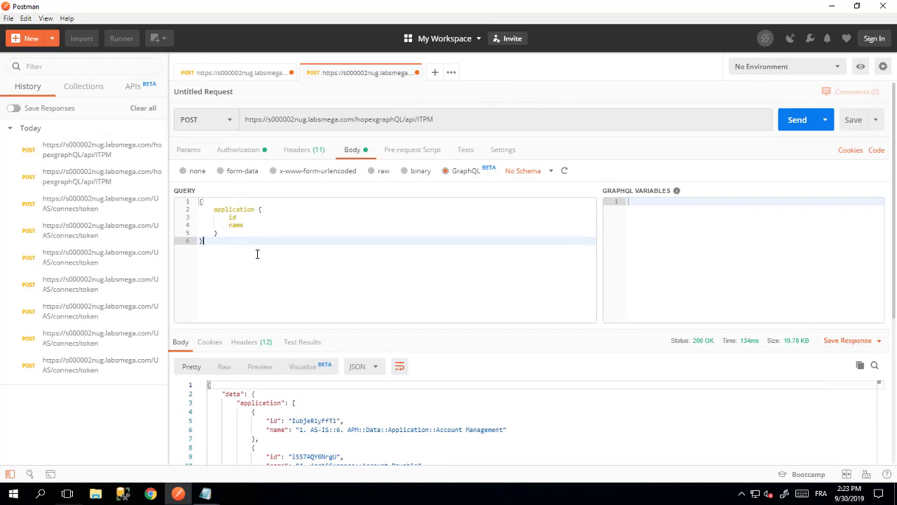